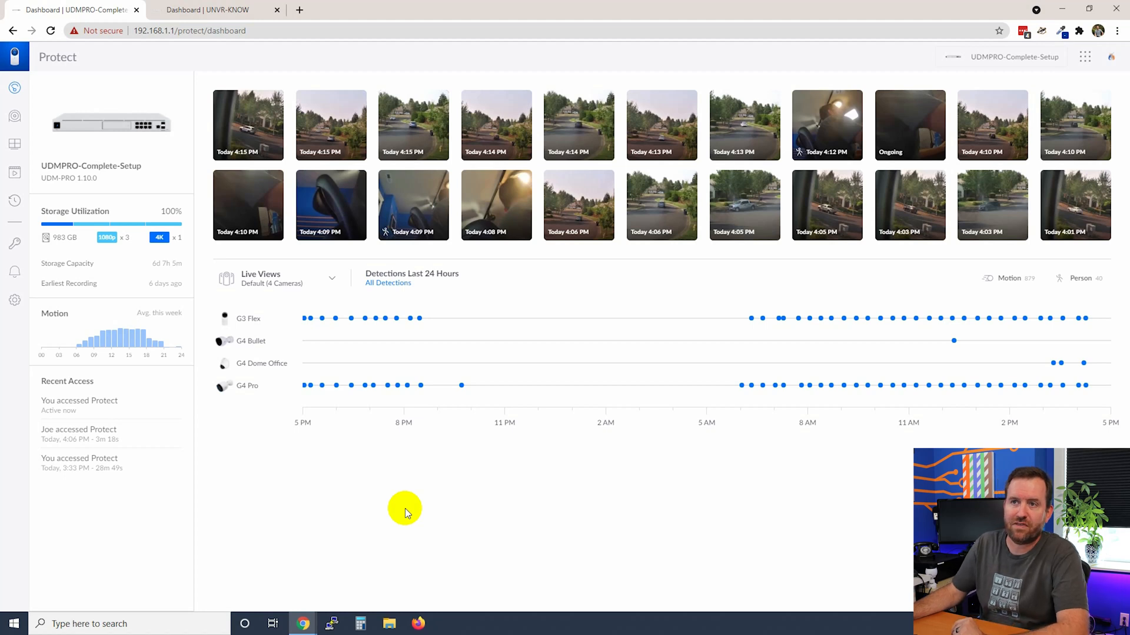
{"action": "mouse_move", "coordinate": [367, 502]}
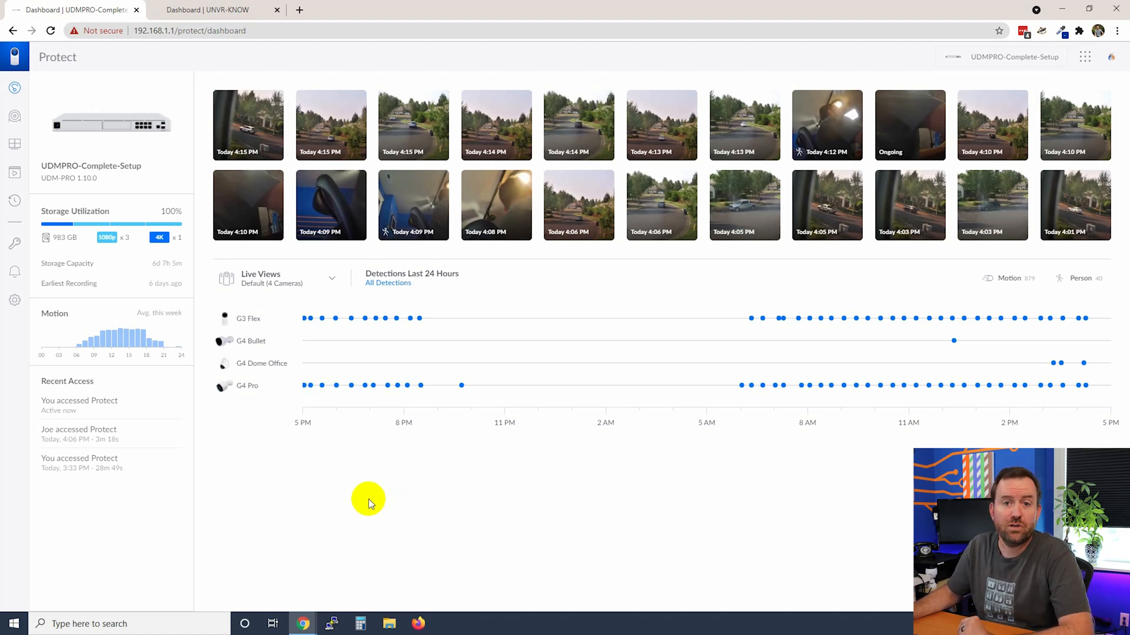
- Open Settings > My Alerts and switch on activity alerts
{"action": "left_click", "coordinate": [14, 300]}
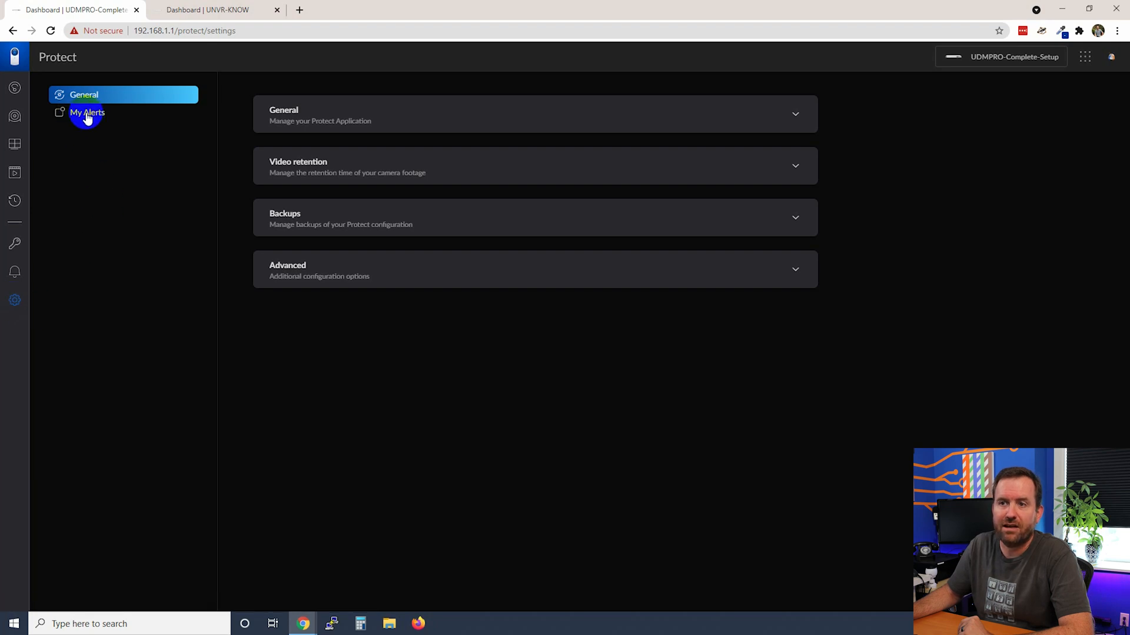
{"action": "left_click", "coordinate": [86, 112]}
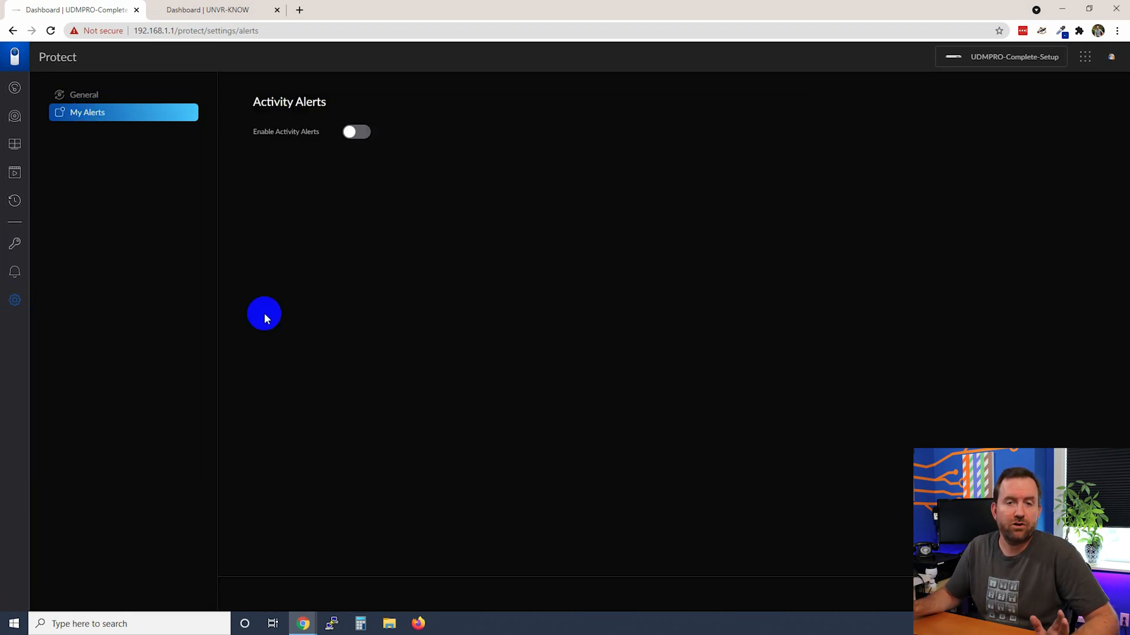
{"action": "left_click", "coordinate": [356, 131]}
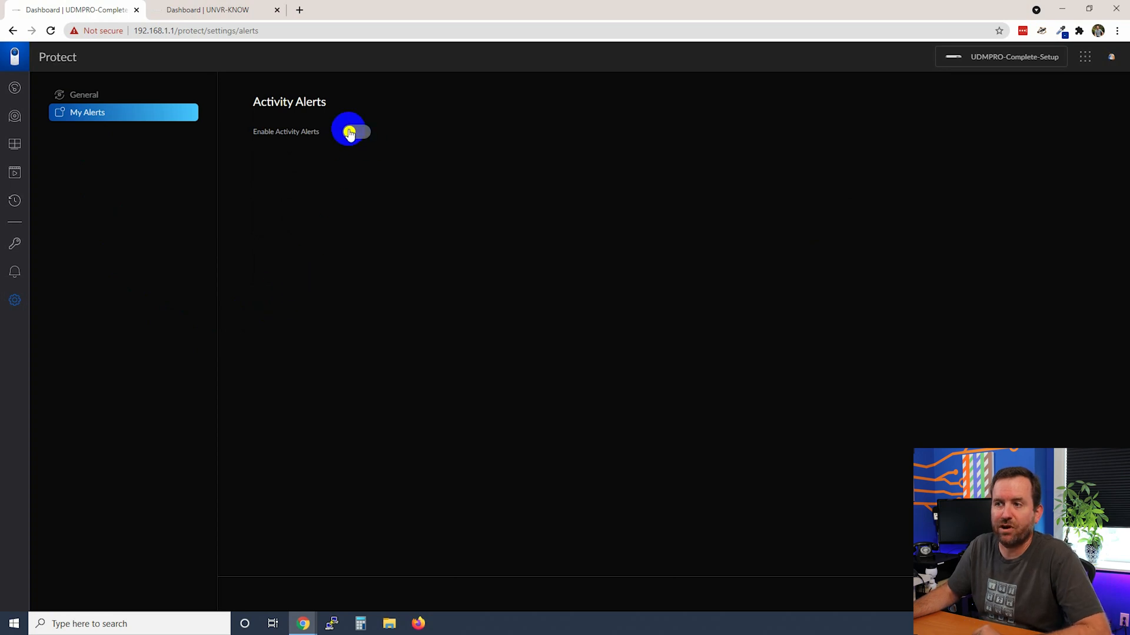
- Name the new alert 'My Alerts', keeping When to Send on Always
{"action": "left_click", "coordinate": [351, 132]}
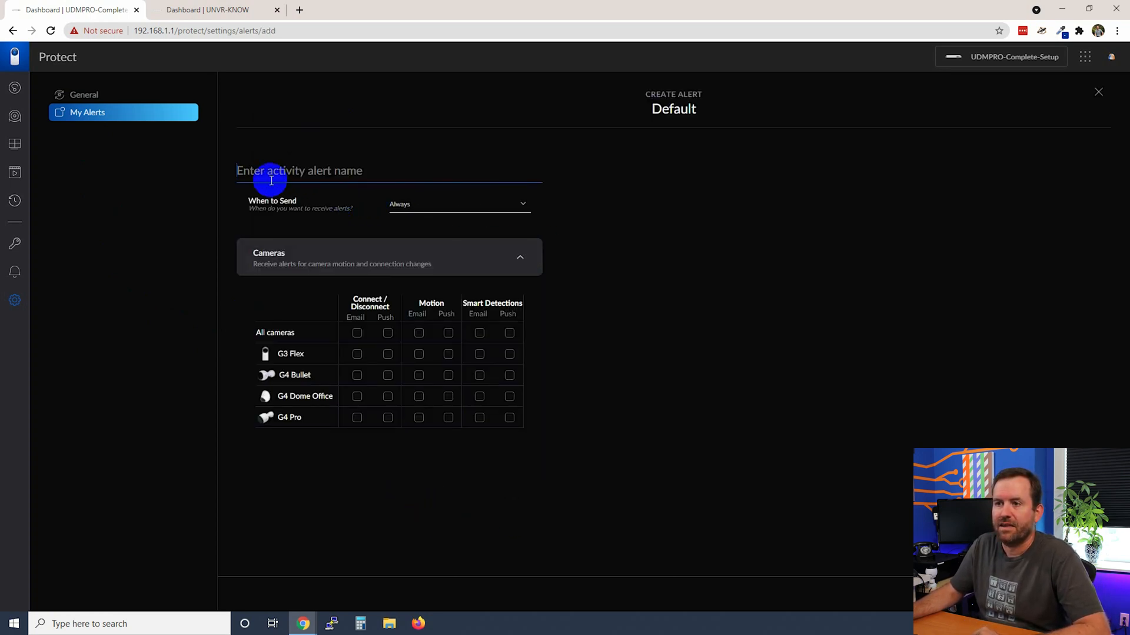
{"action": "mouse_move", "coordinate": [573, 507]}
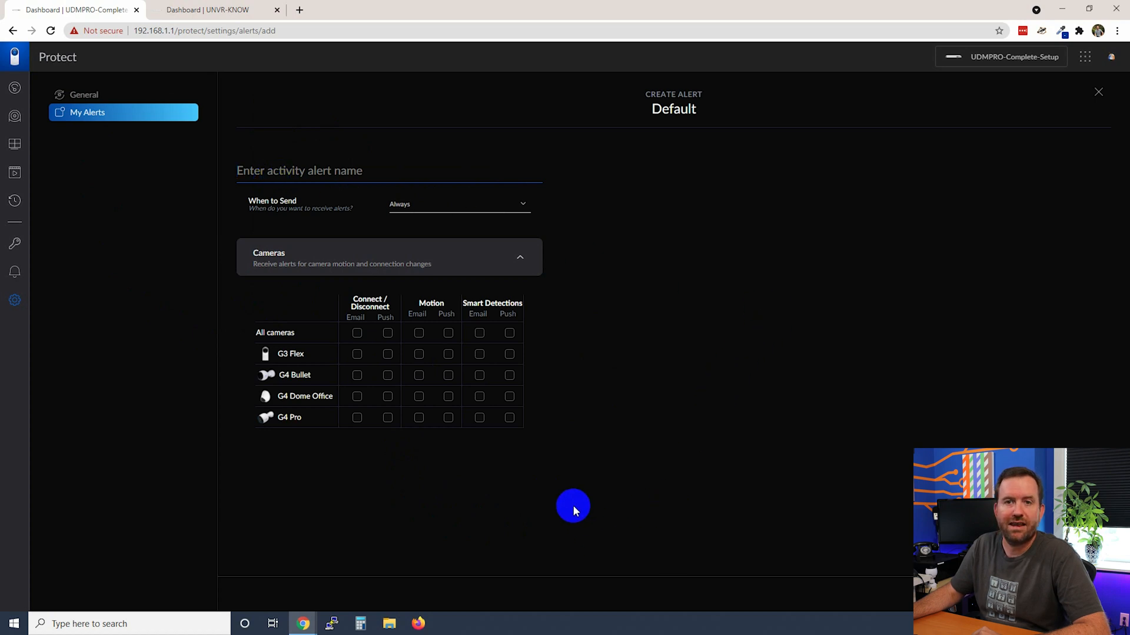
{"action": "type", "text": "My"}
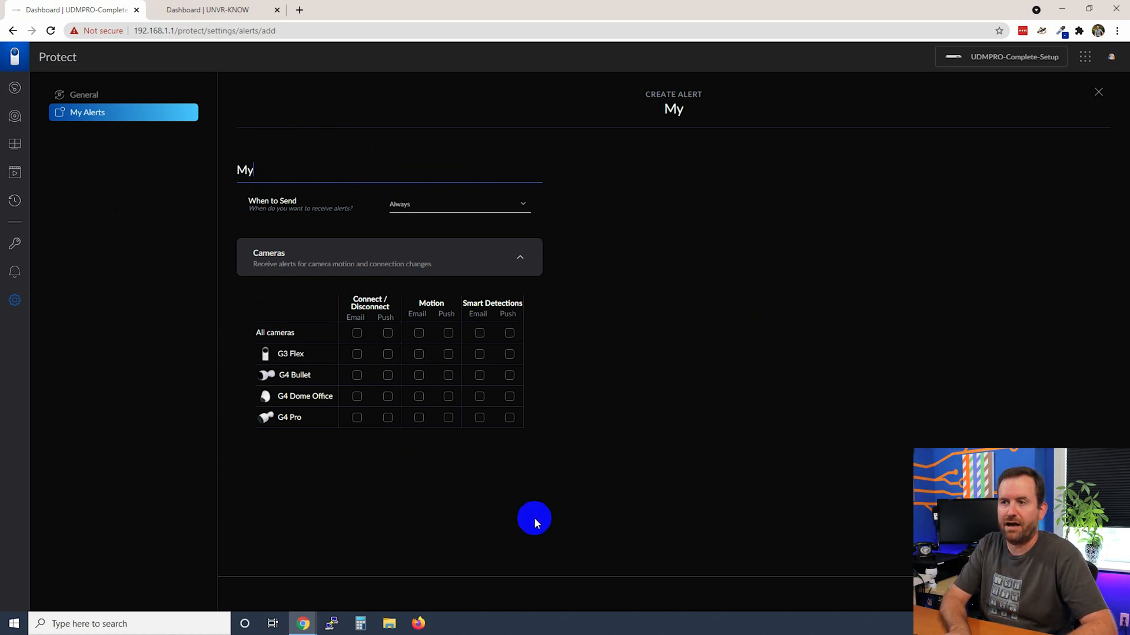
{"action": "type", "text": "Alerts"}
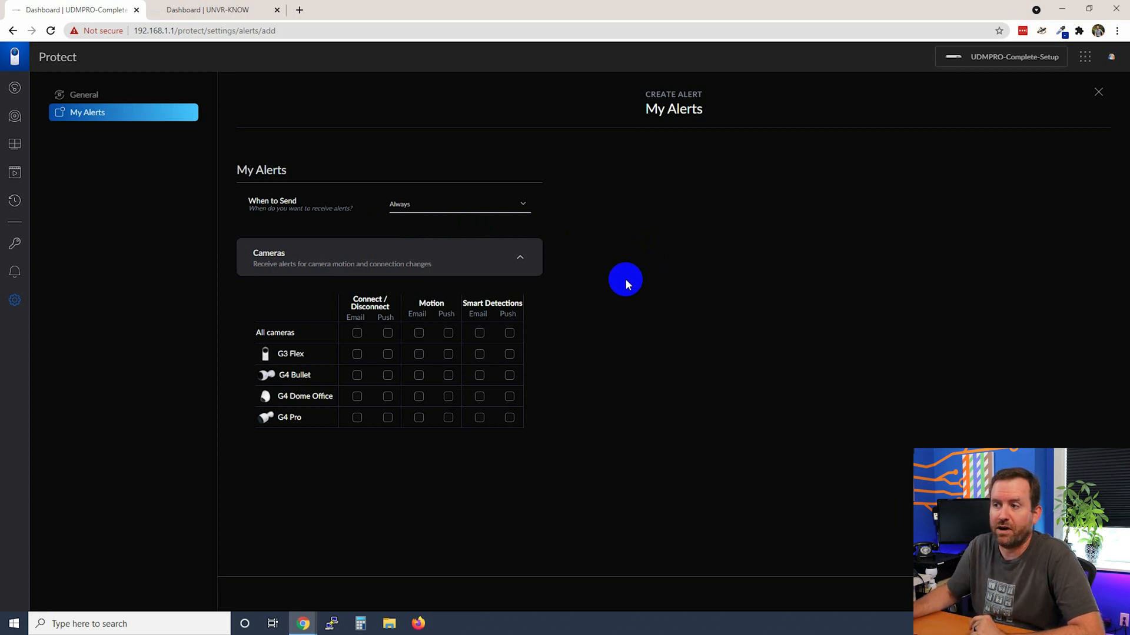
{"action": "left_click", "coordinate": [458, 204]}
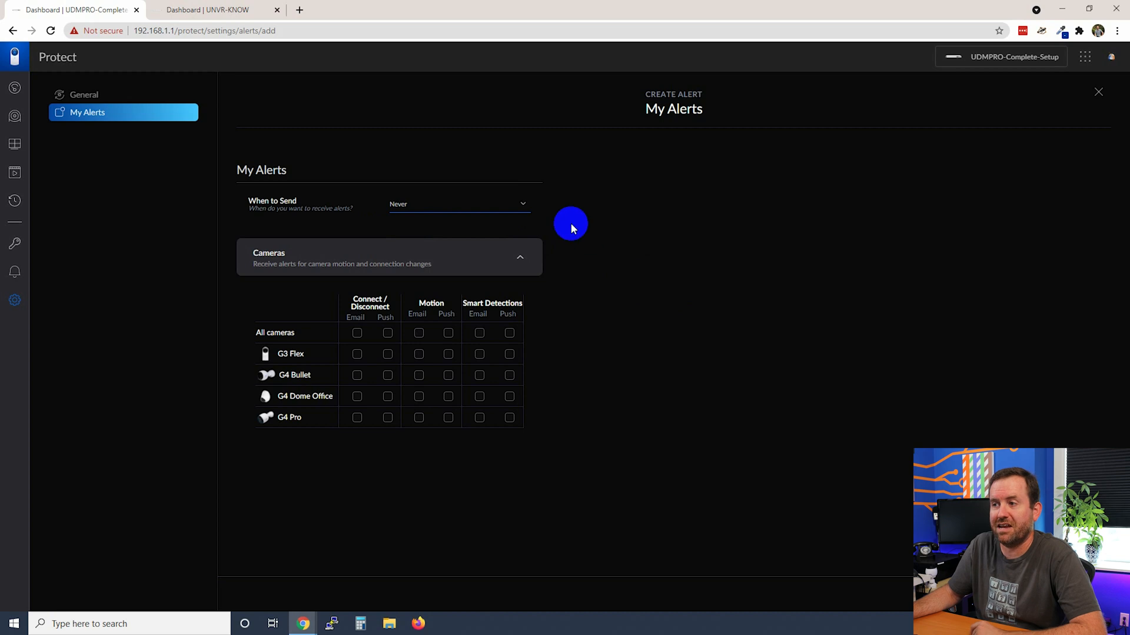
{"action": "left_click", "coordinate": [458, 204]}
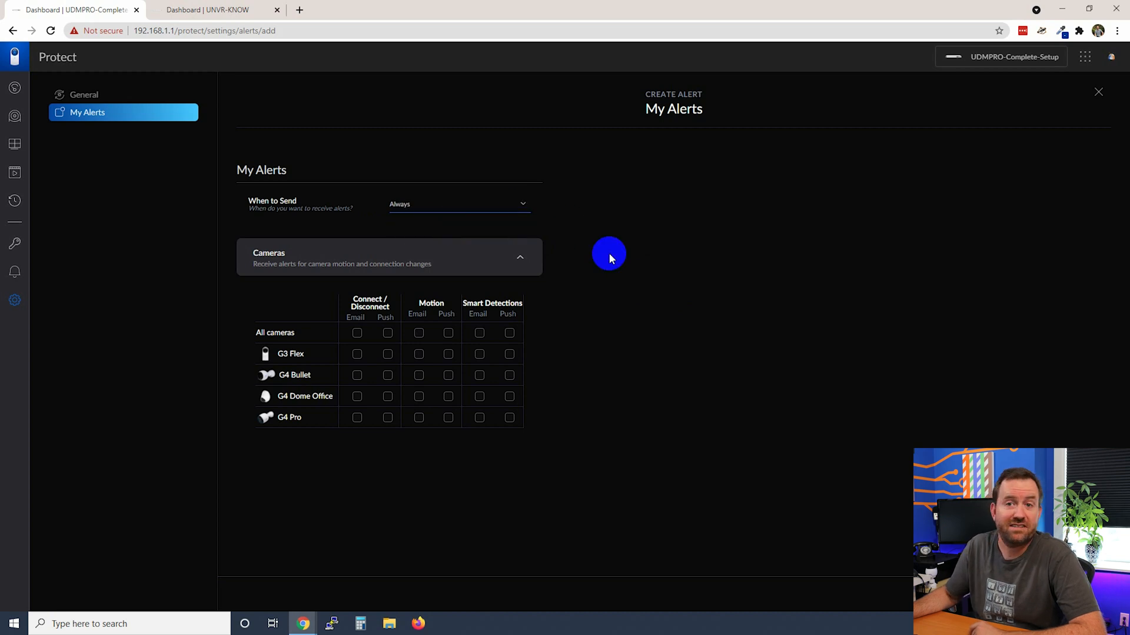
{"action": "left_click", "coordinate": [459, 204]}
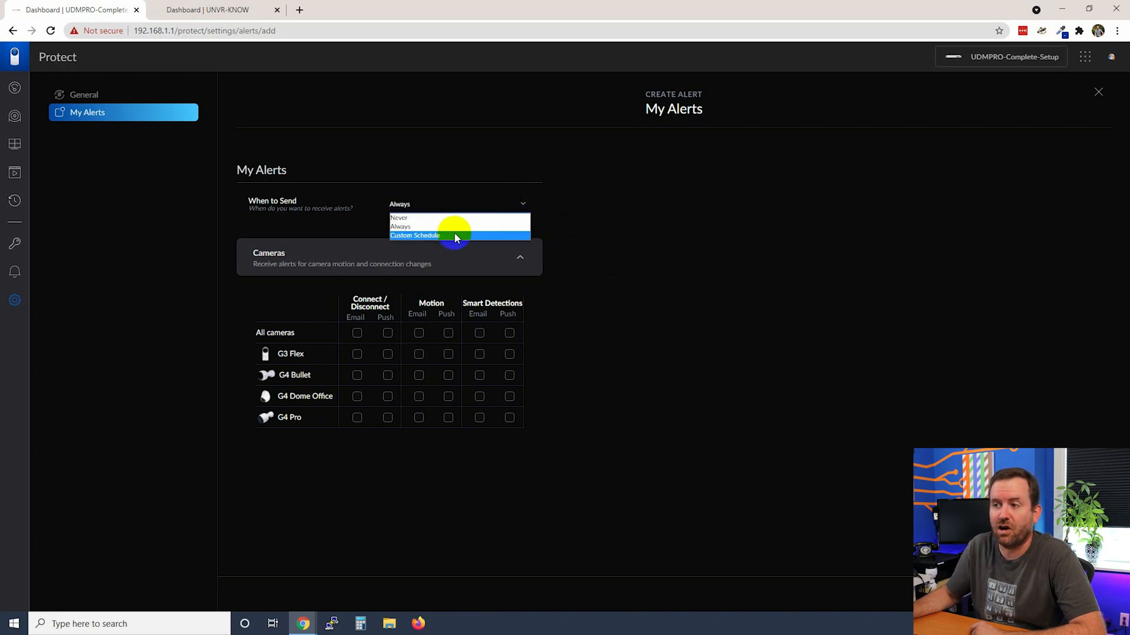
- Switch to Custom Schedule and draw midnight–6 am blocks, fixing misplaced ones, through Friday
{"action": "left_click", "coordinate": [414, 236]}
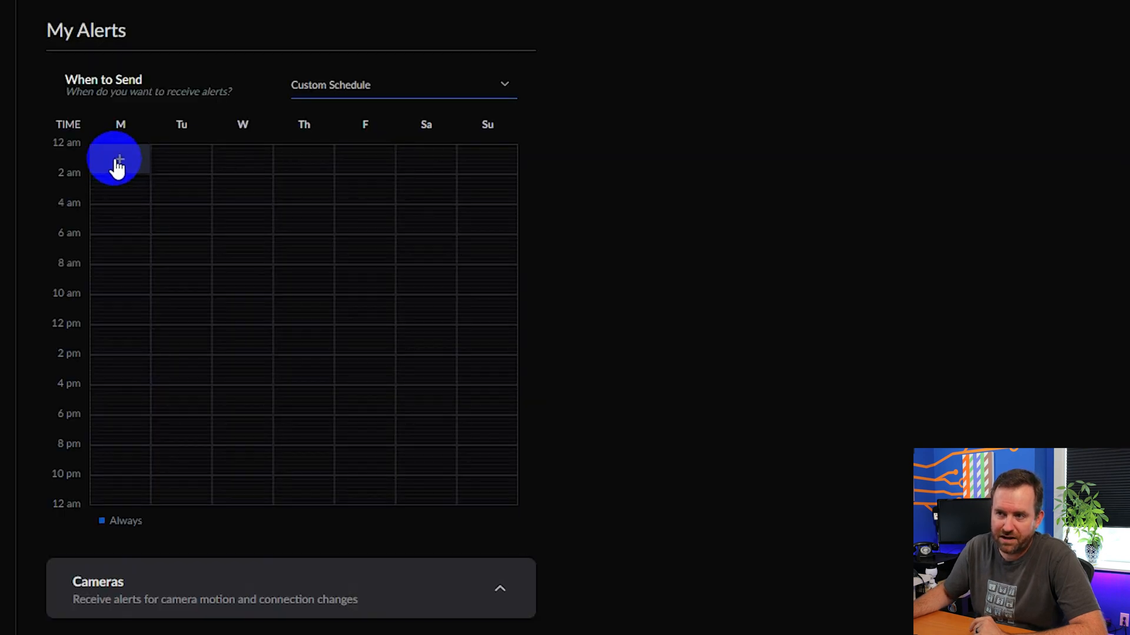
{"action": "left_click_drag", "start_coordinate": [119, 159], "coordinate": [119, 220]}
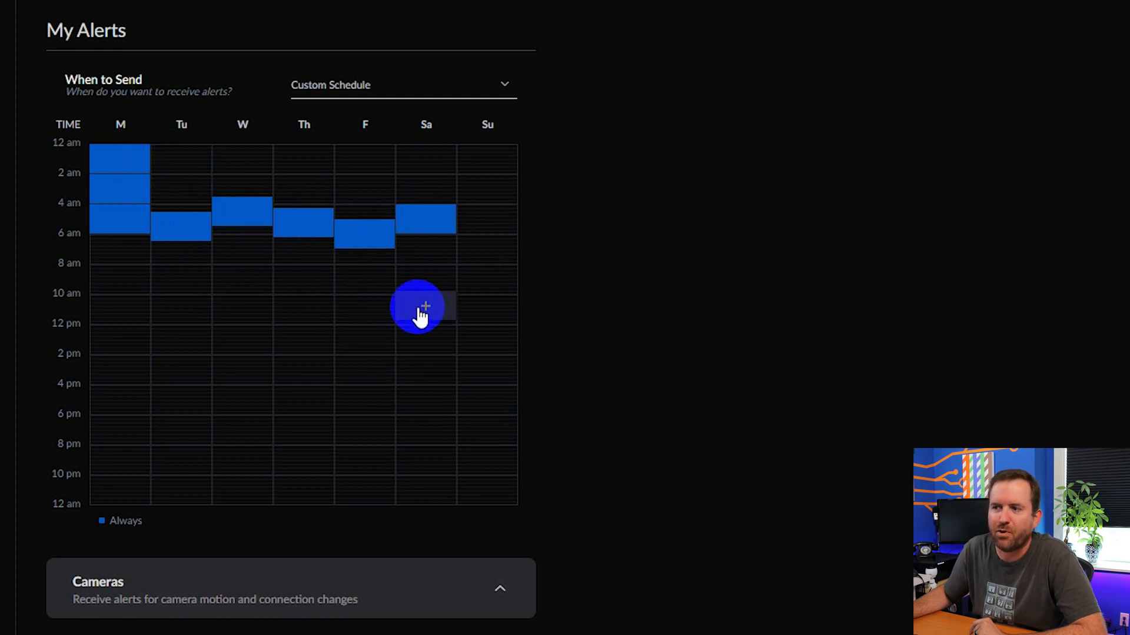
{"action": "mouse_move", "coordinate": [120, 170]}
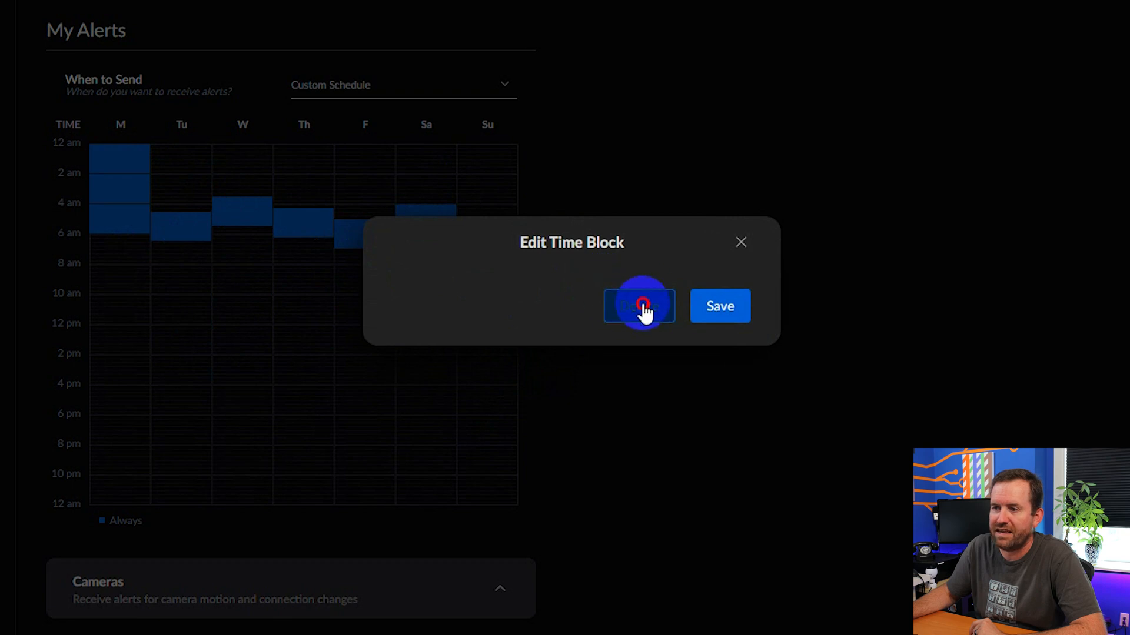
{"action": "left_click", "coordinate": [637, 306]}
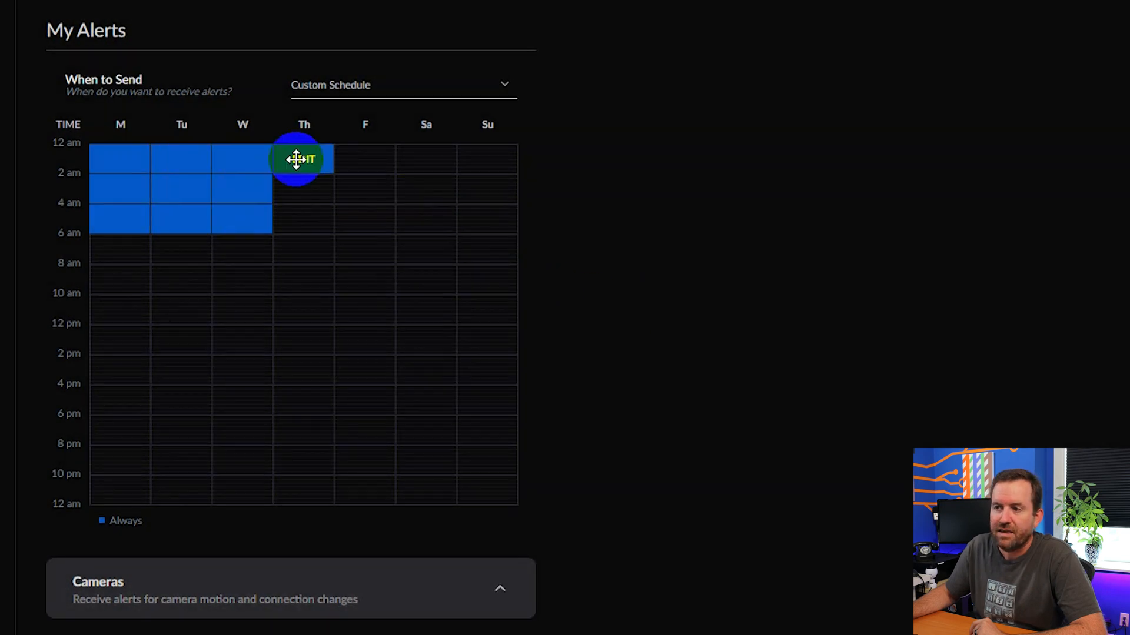
{"action": "left_click_drag", "start_coordinate": [295, 158], "coordinate": [364, 218]}
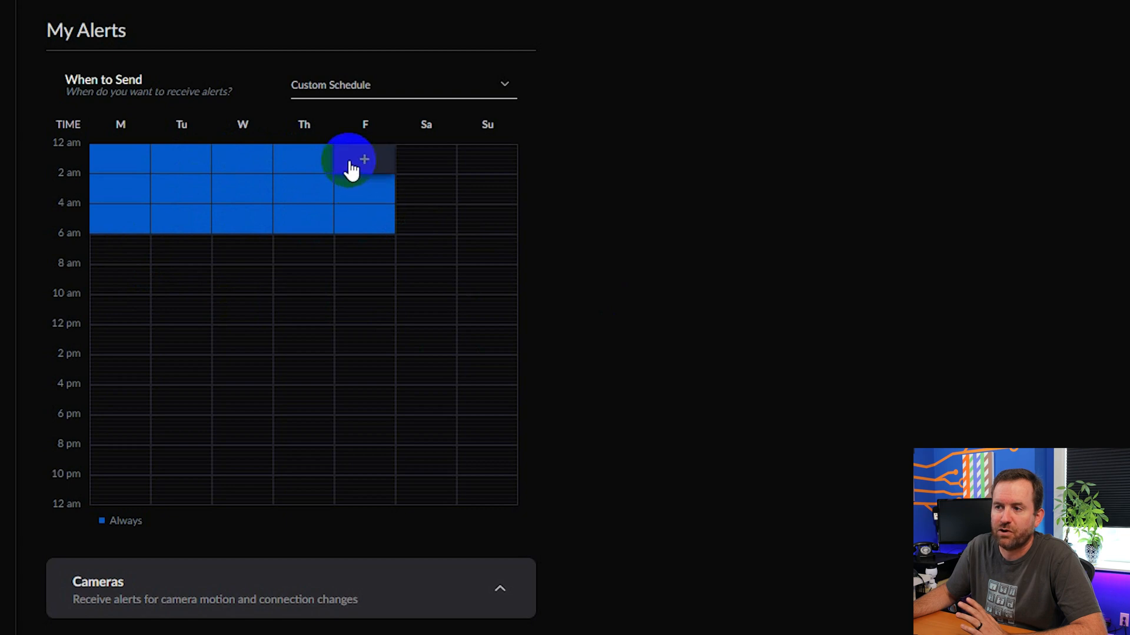
{"action": "left_click_drag", "start_coordinate": [350, 160], "coordinate": [417, 223]}
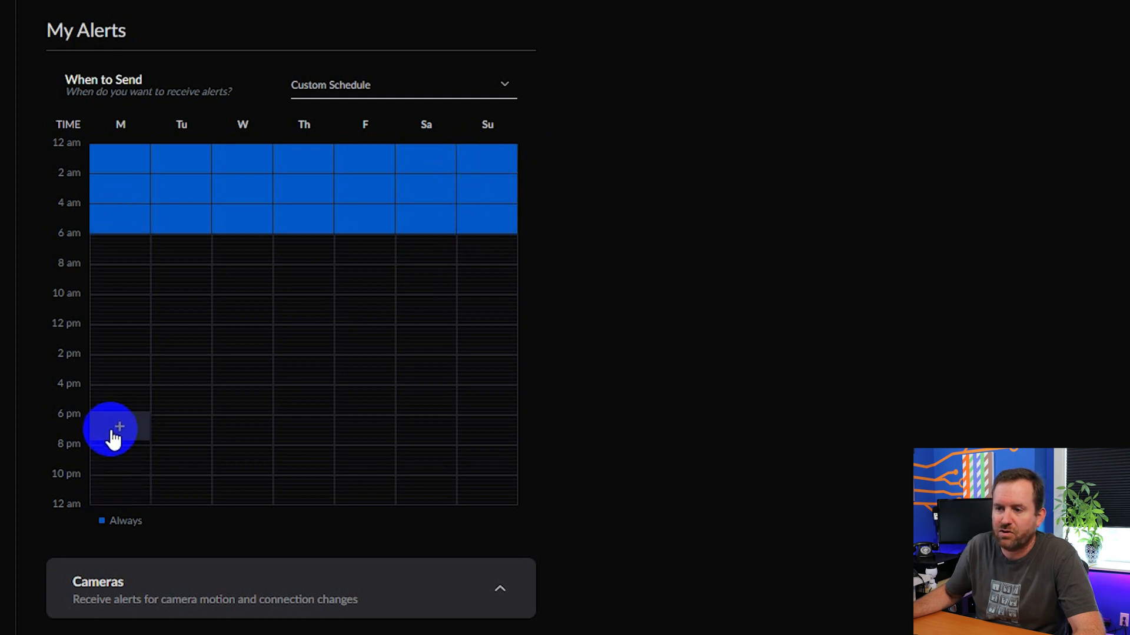
- Draw a 6 pm–midnight block on Monday's schedule
{"action": "left_click_drag", "start_coordinate": [112, 429], "coordinate": [115, 494]}
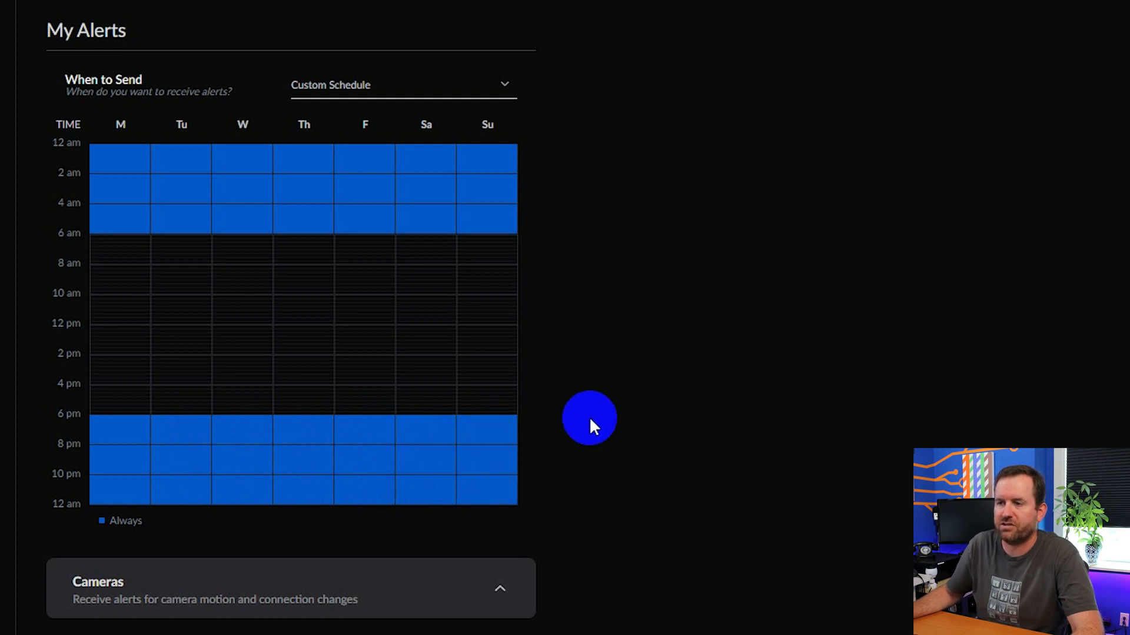
{"action": "mouse_move", "coordinate": [620, 348]}
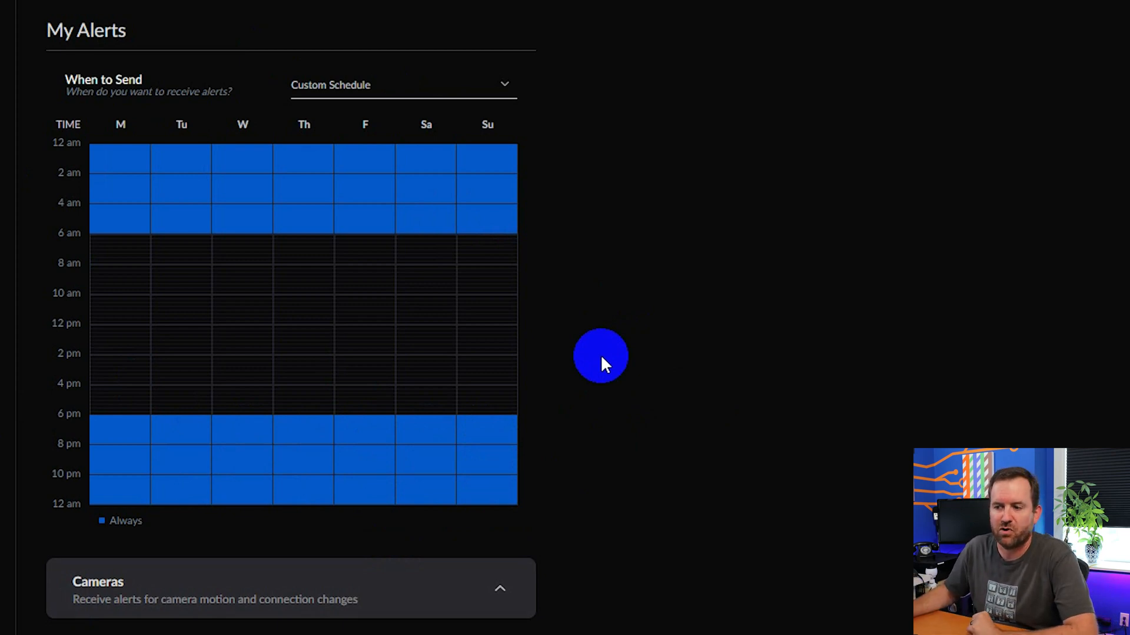
- Turn on connect/disconnect email and push alerts for all cameras
{"action": "scroll", "scroll_direction": "down", "scroll_amount": 3}
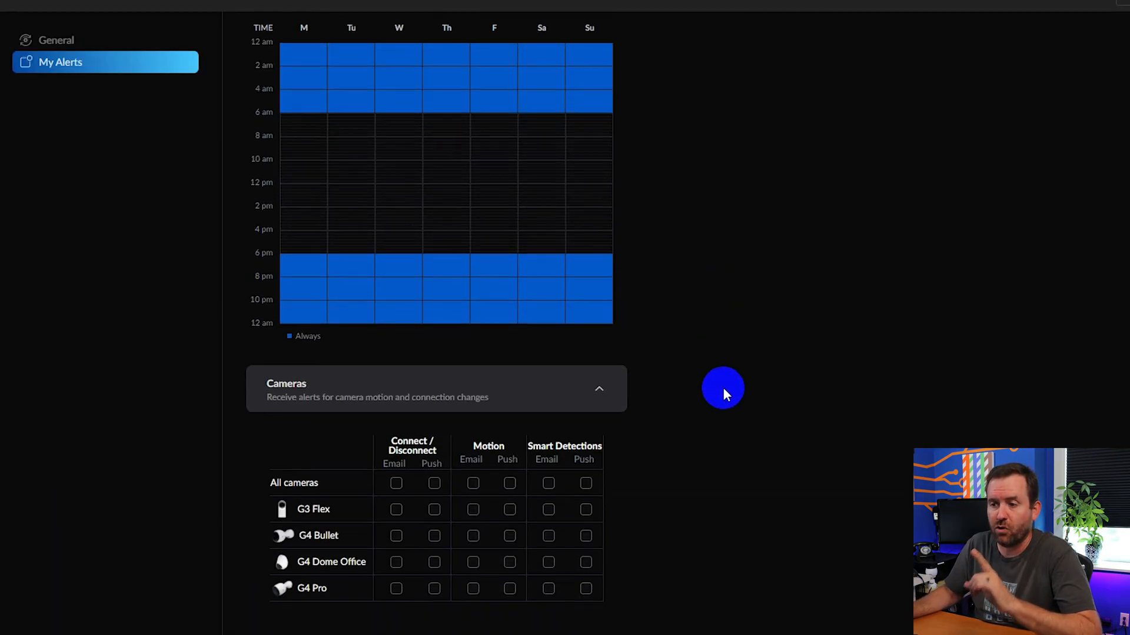
{"action": "mouse_move", "coordinate": [684, 417]}
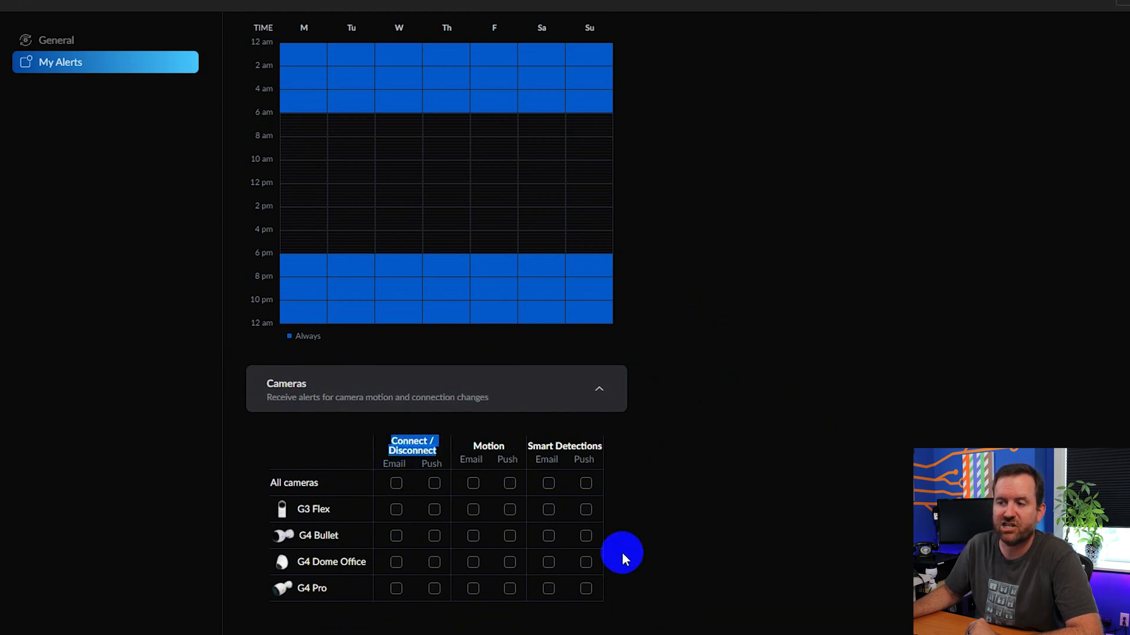
{"action": "mouse_move", "coordinate": [709, 559]}
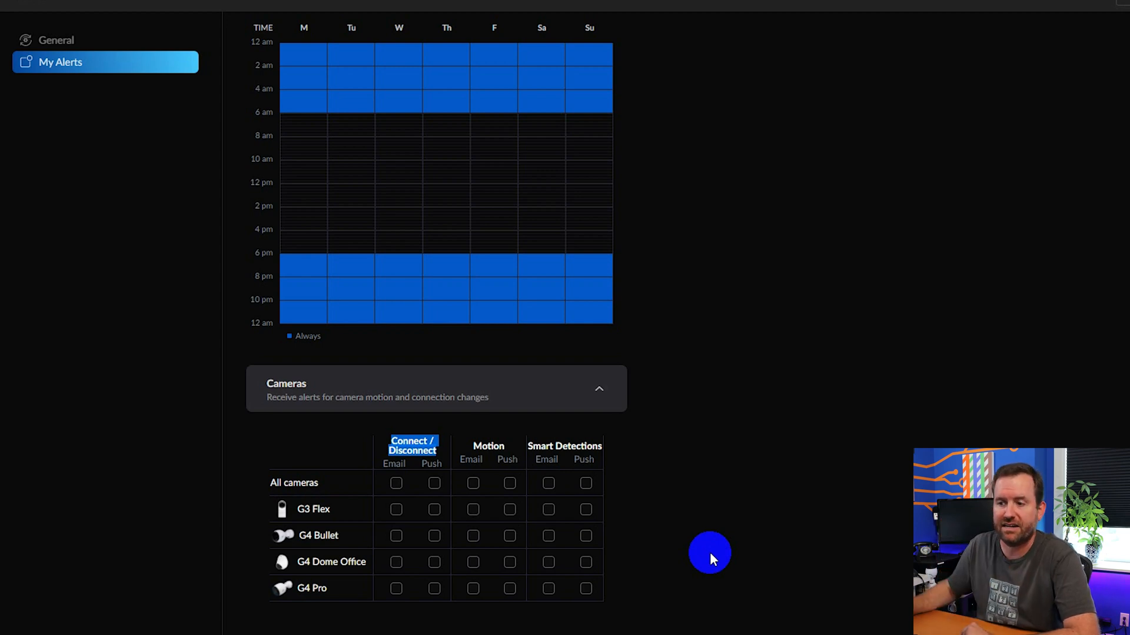
{"action": "left_click", "coordinate": [395, 482]}
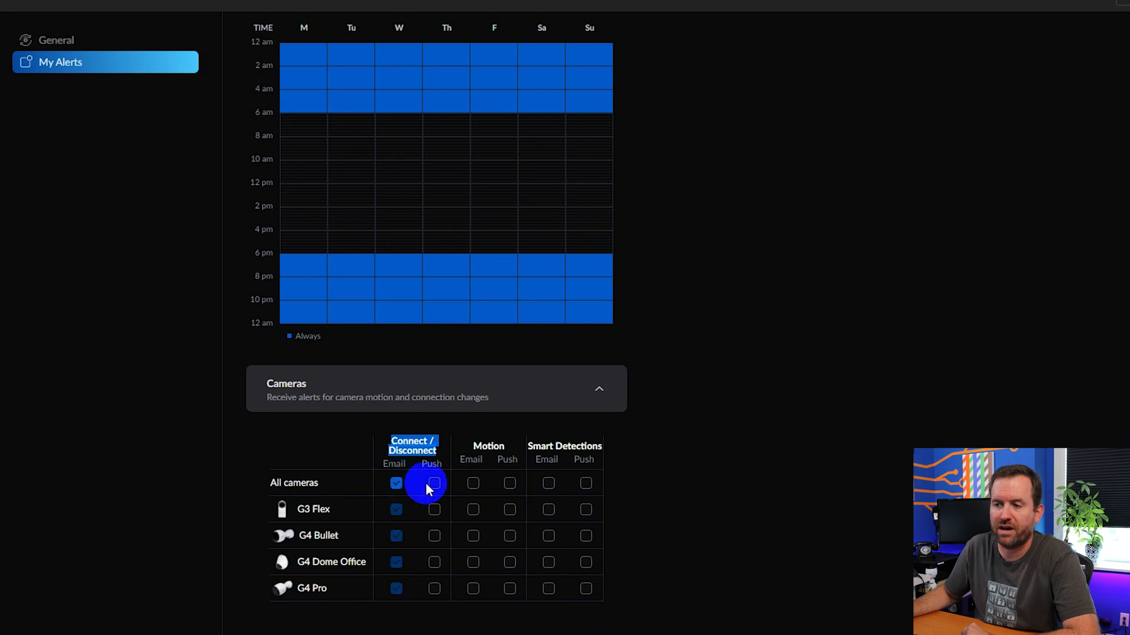
{"action": "left_click", "coordinate": [434, 483]}
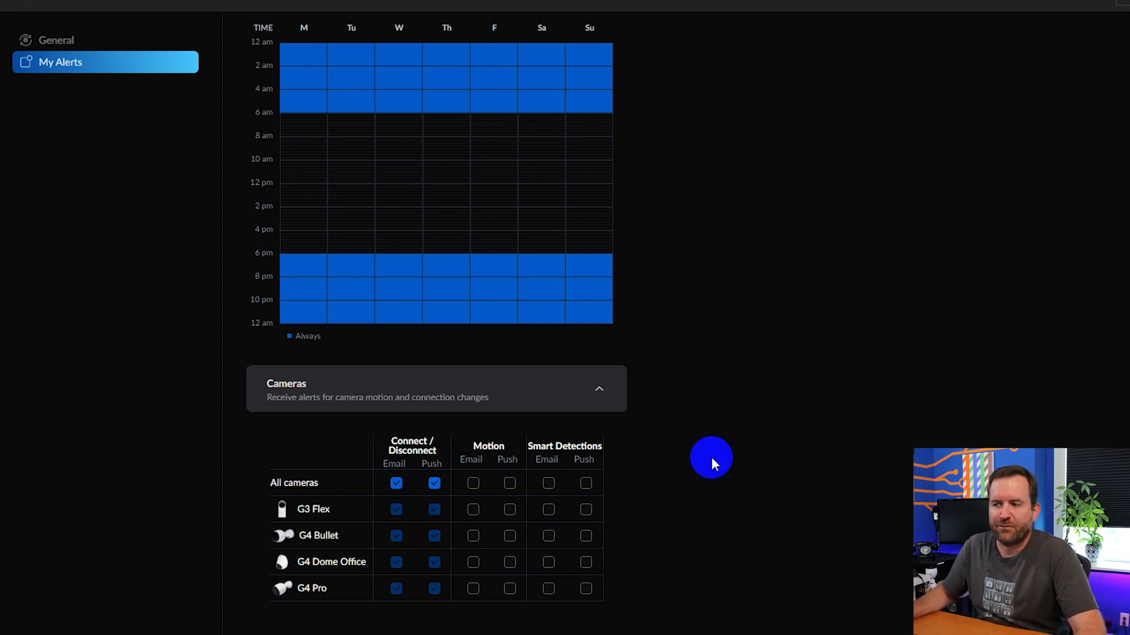
{"action": "mouse_move", "coordinate": [442, 531]}
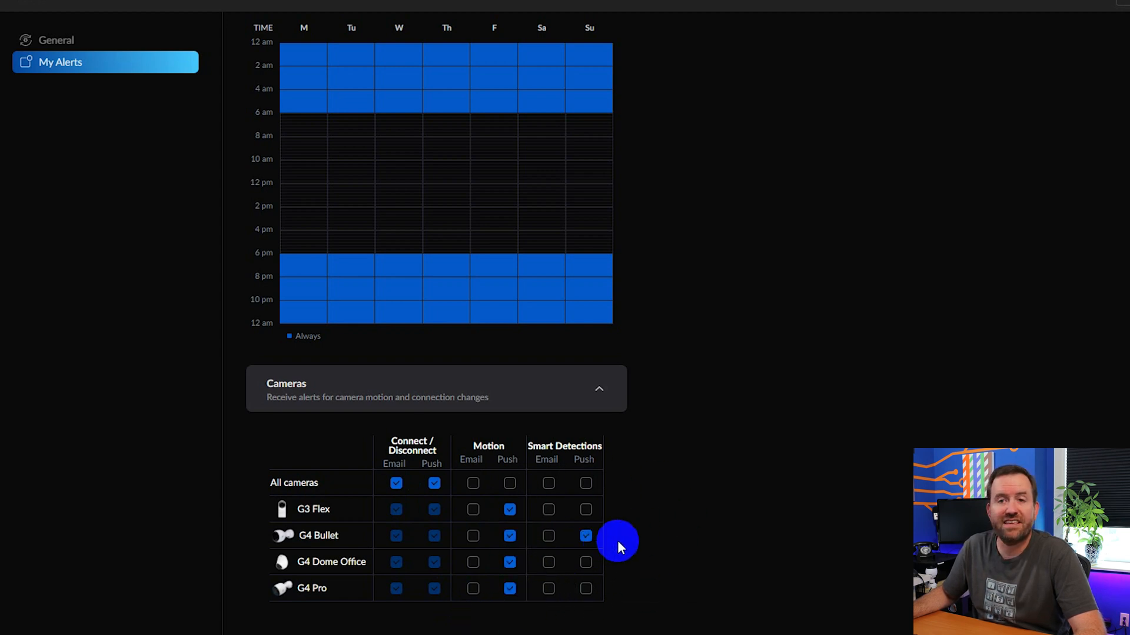
- Enable smart-detection push for G4 Dome Office and G4 Pro, leaving G3 Flex off
{"action": "left_click", "coordinate": [586, 562]}
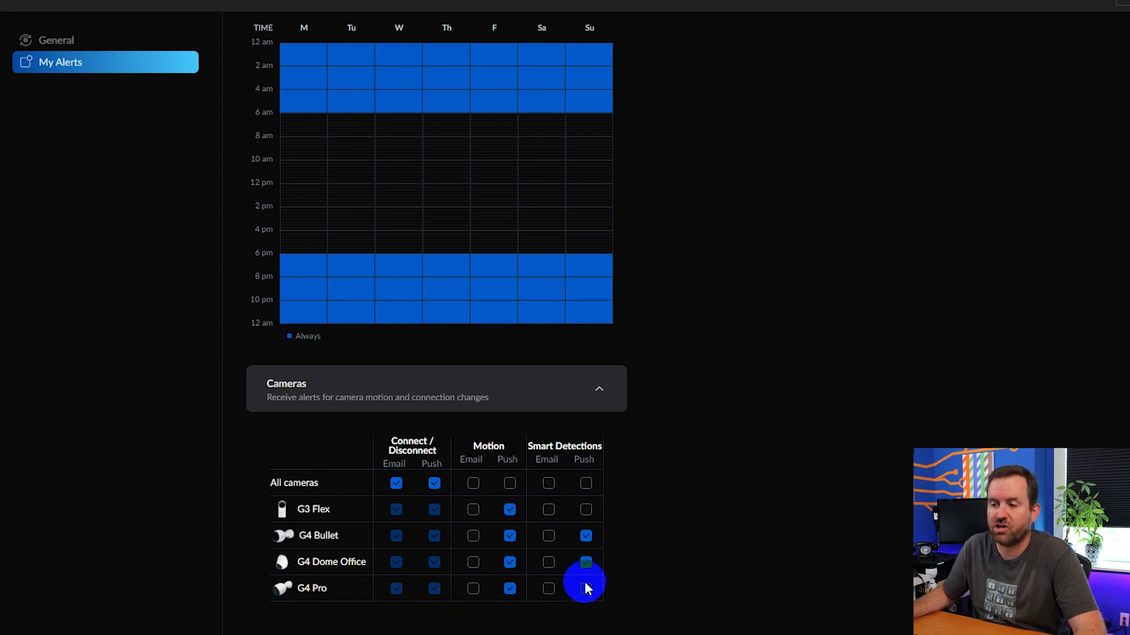
{"action": "left_click", "coordinate": [585, 588]}
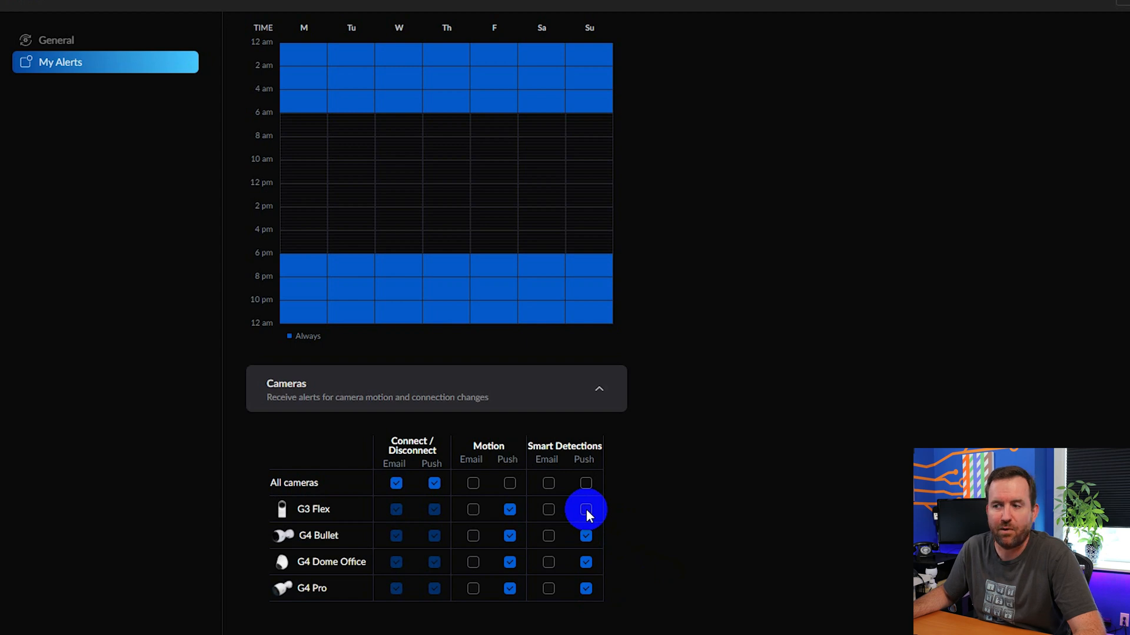
{"action": "left_click", "coordinate": [585, 509]}
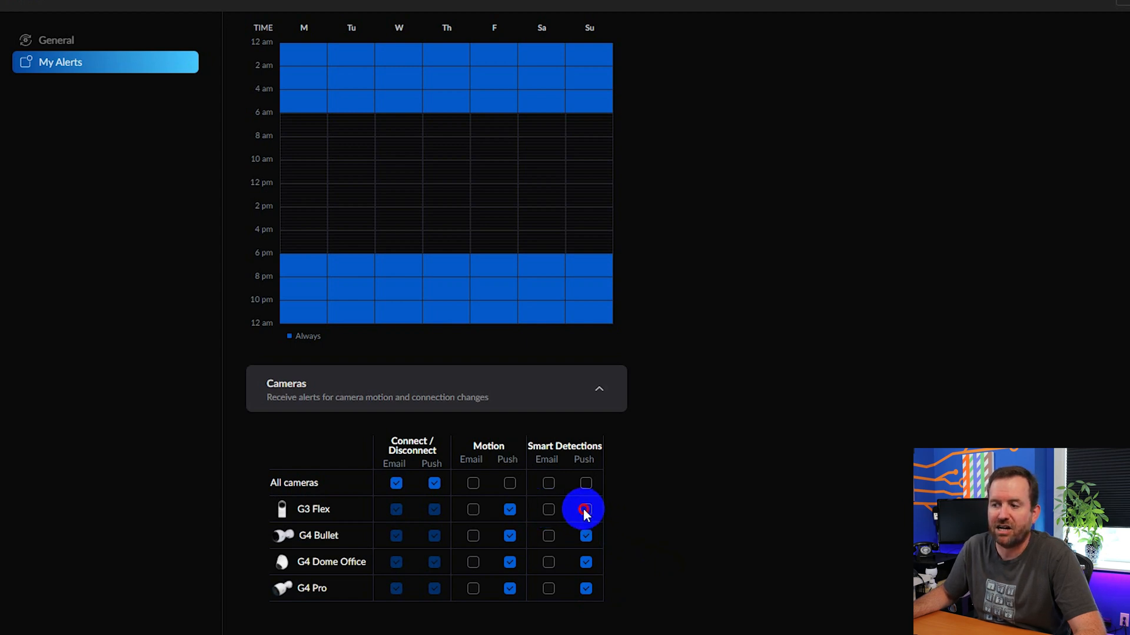
{"action": "left_click", "coordinate": [585, 510]}
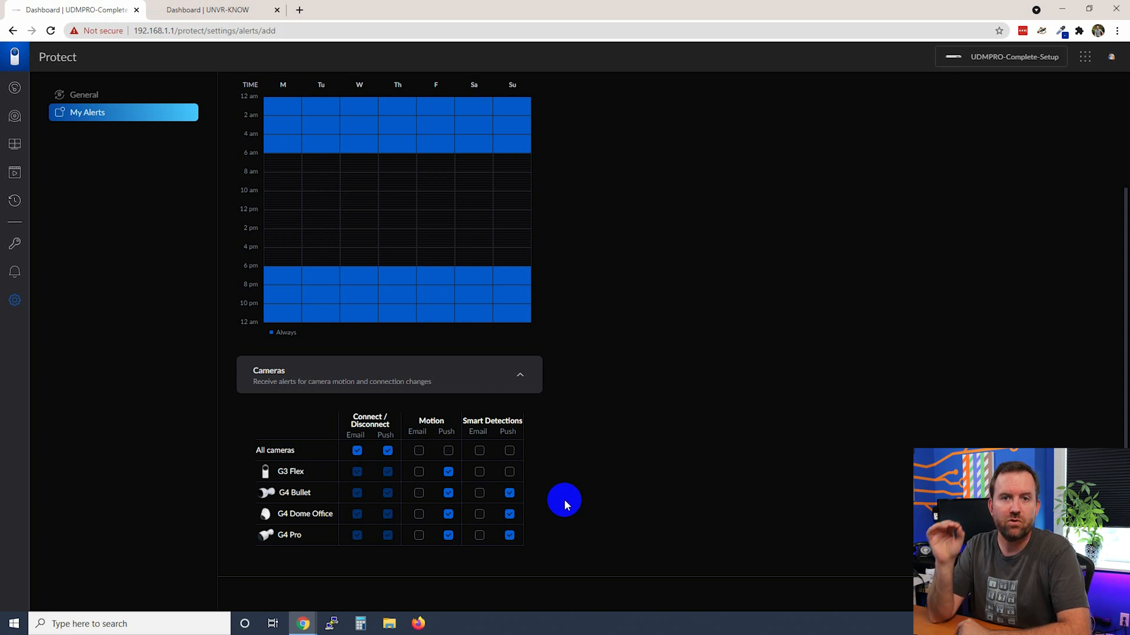
{"action": "mouse_move", "coordinate": [591, 488]}
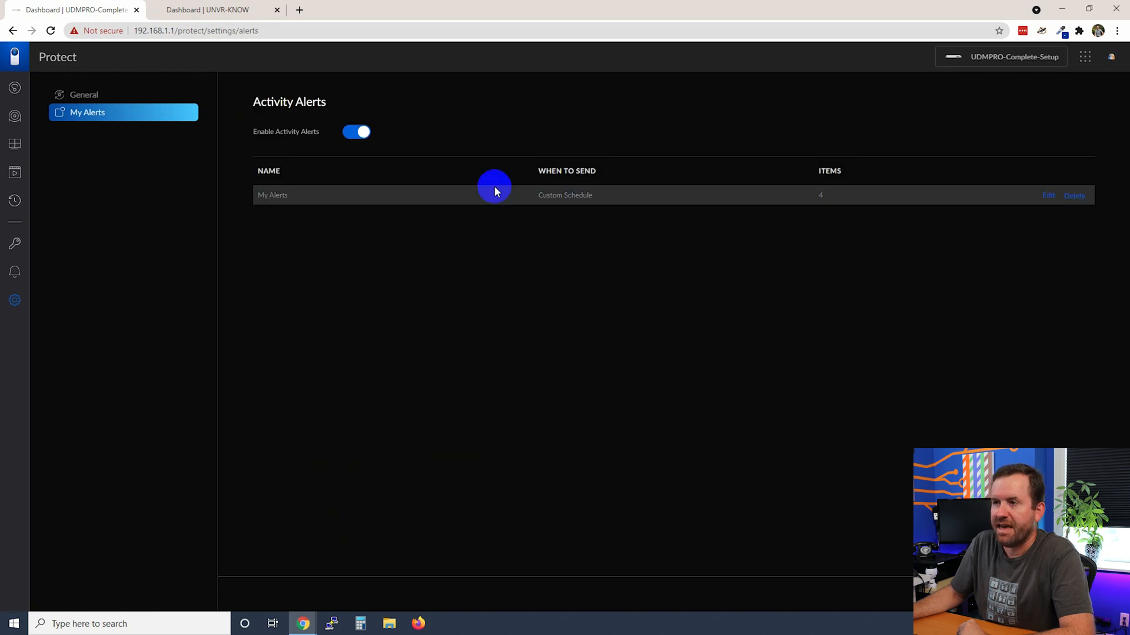
{"action": "mouse_move", "coordinate": [581, 202]}
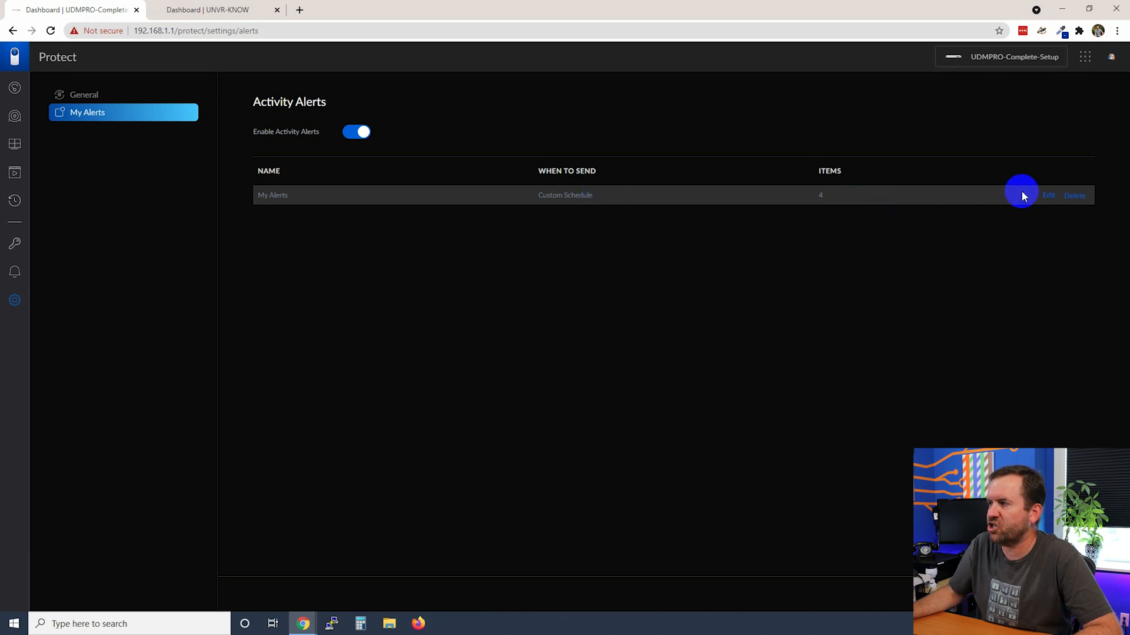
- Rename the saved alert to 'Nighttime Motion Detection' and save the changes
{"action": "left_click", "coordinate": [1049, 195]}
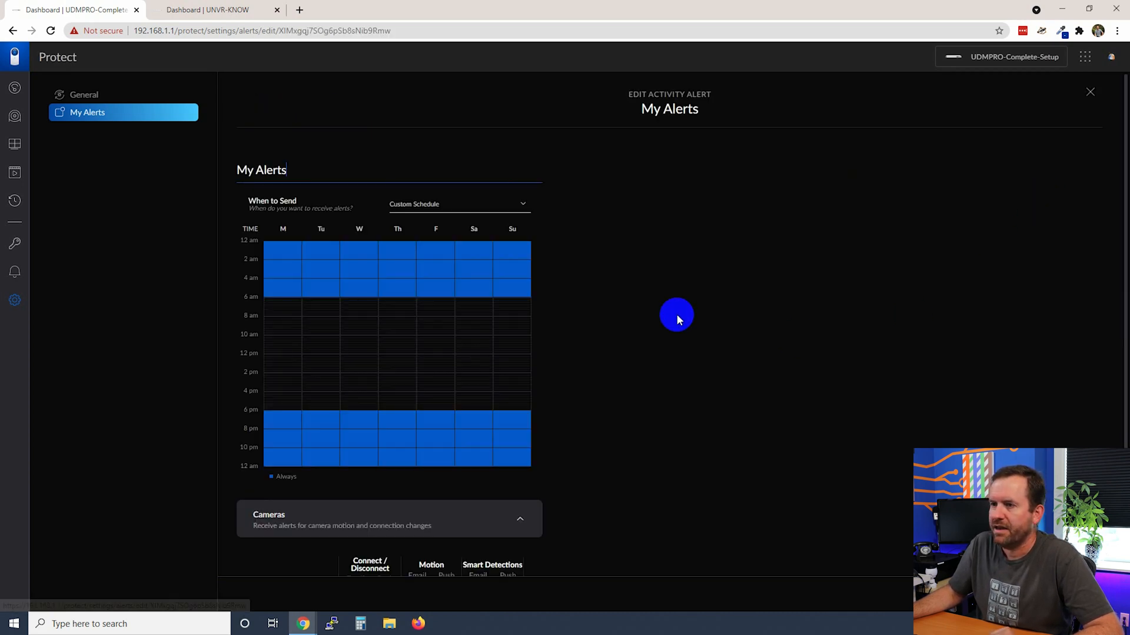
{"action": "type", "text": "Nightime Motion Detection"}
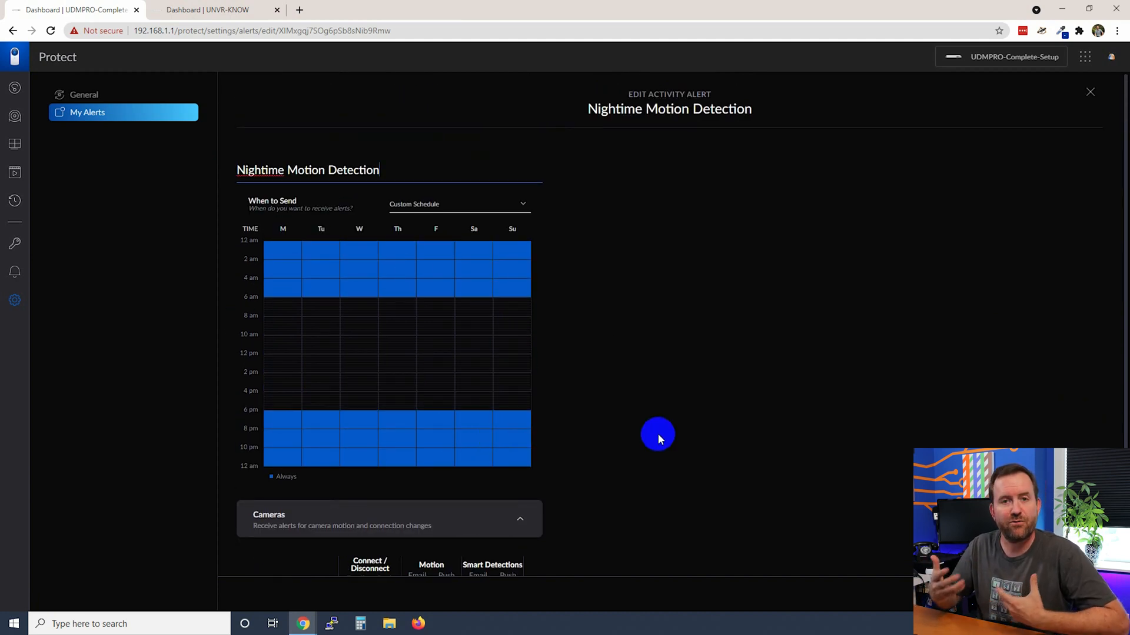
{"action": "scroll", "scroll_direction": "down", "scroll_amount": 3}
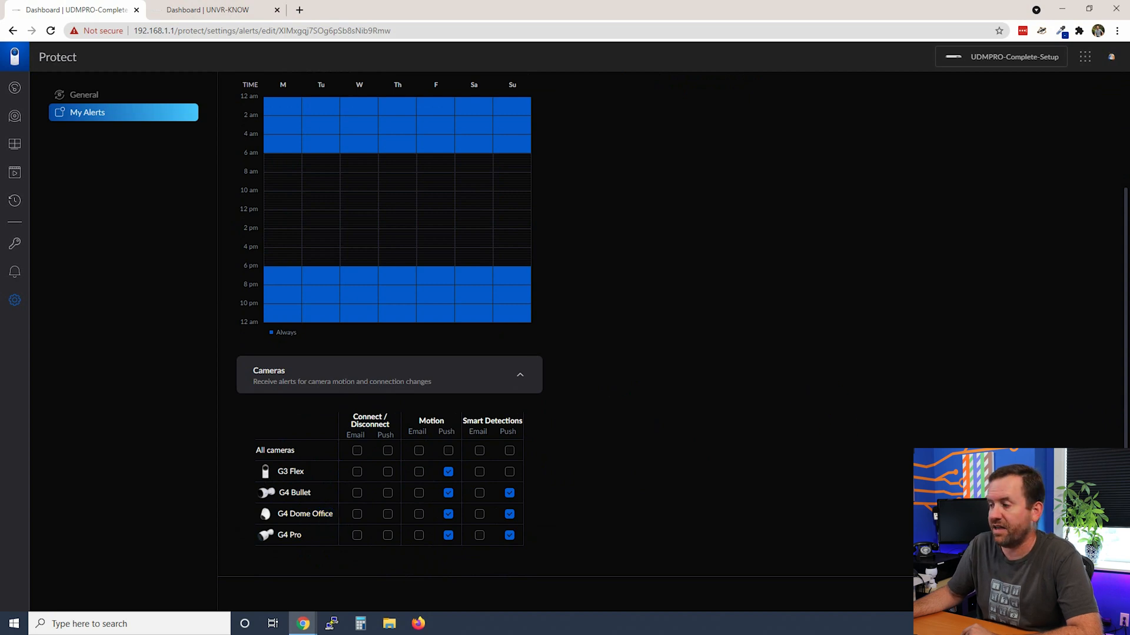
{"action": "left_click", "coordinate": [12, 30]}
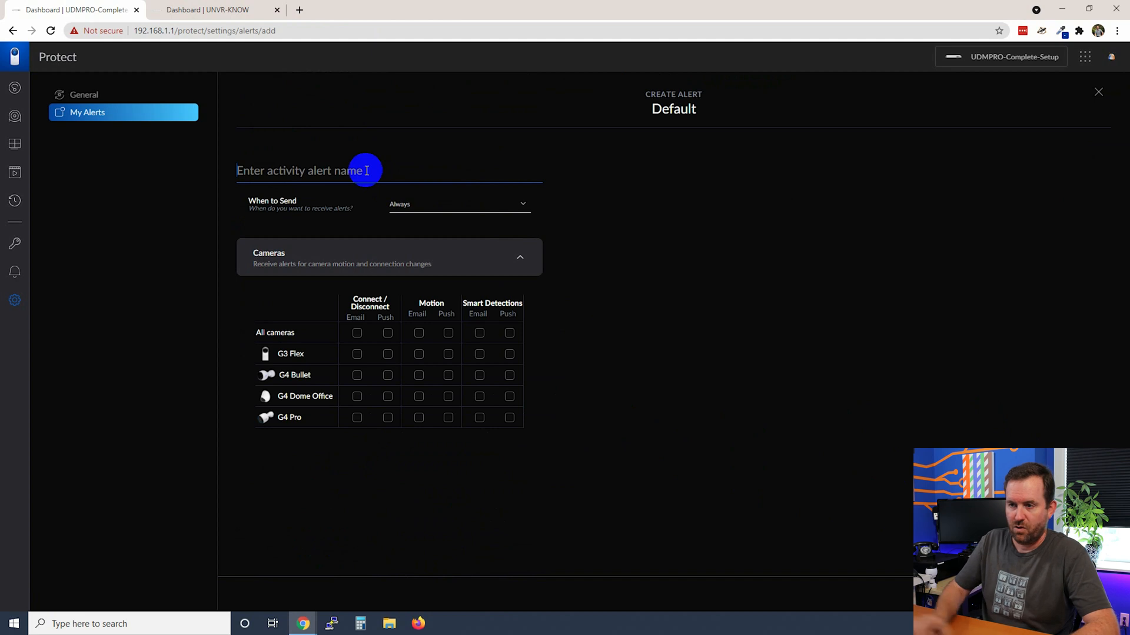
- Name the new alert 'Connect / Disconnect Events' and enable connect/disconnect alerts for all cameras
{"action": "type", "text": "Connect / Disconnect Events"}
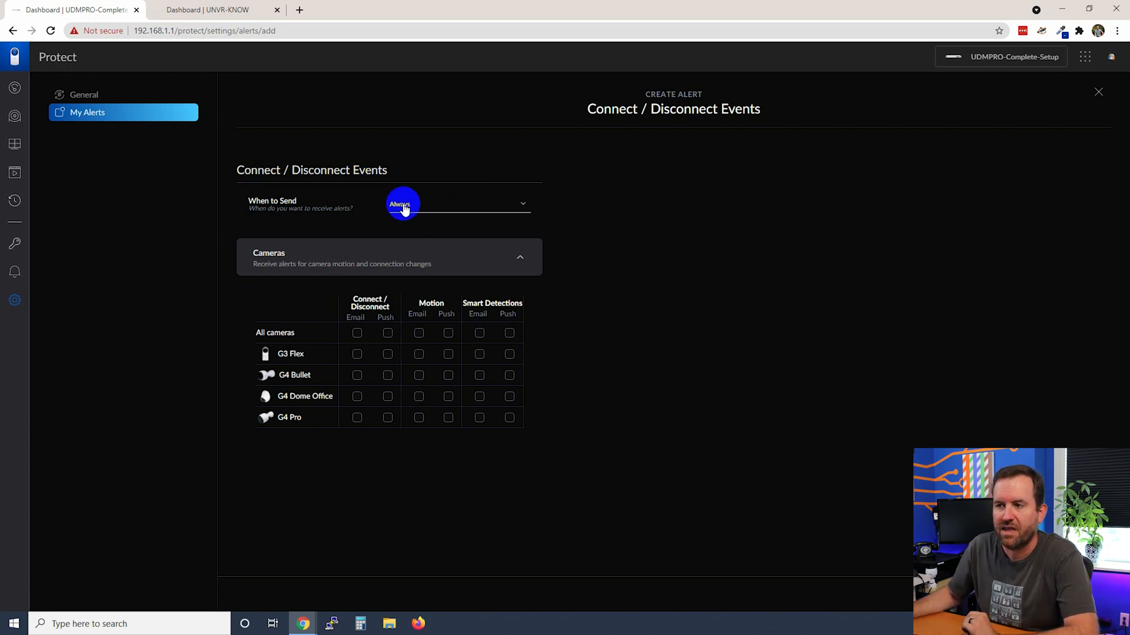
{"action": "left_click", "coordinate": [356, 332]}
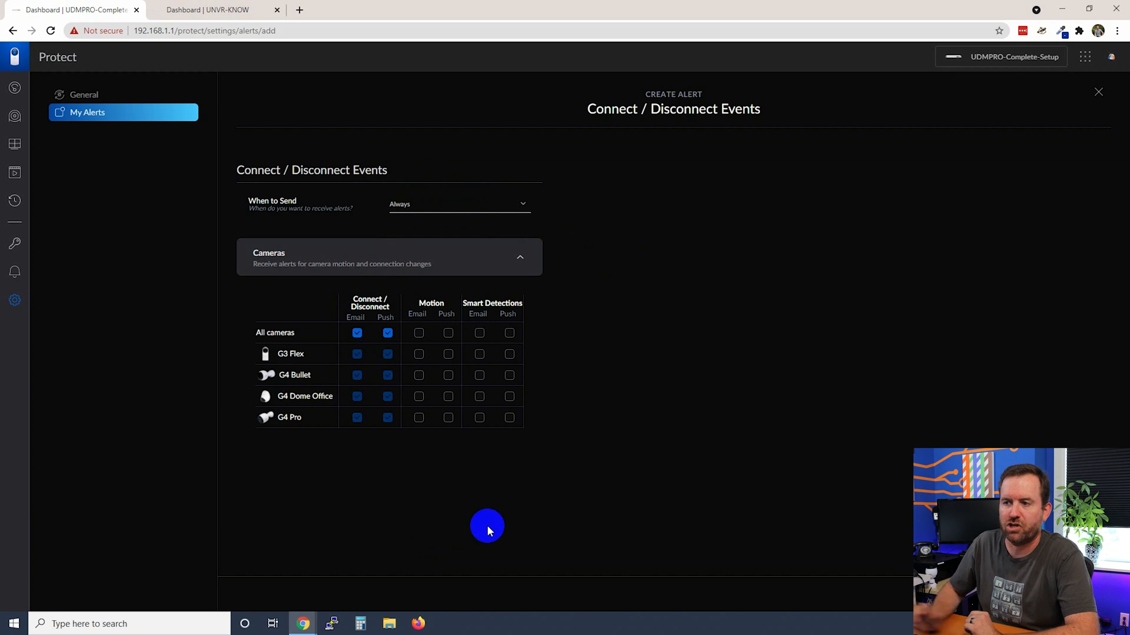